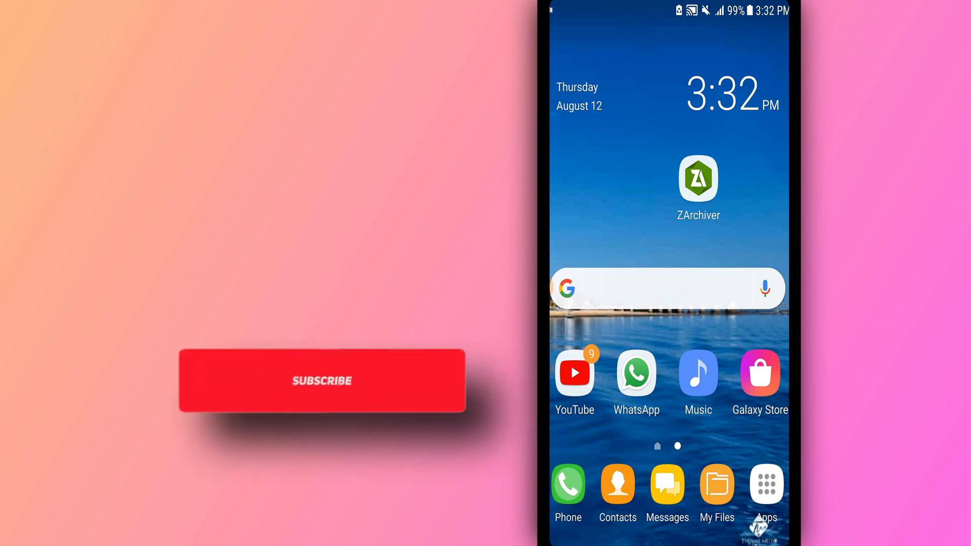
- Open the app drawer and swipe to its second page showing Settings
left_click(322, 381)
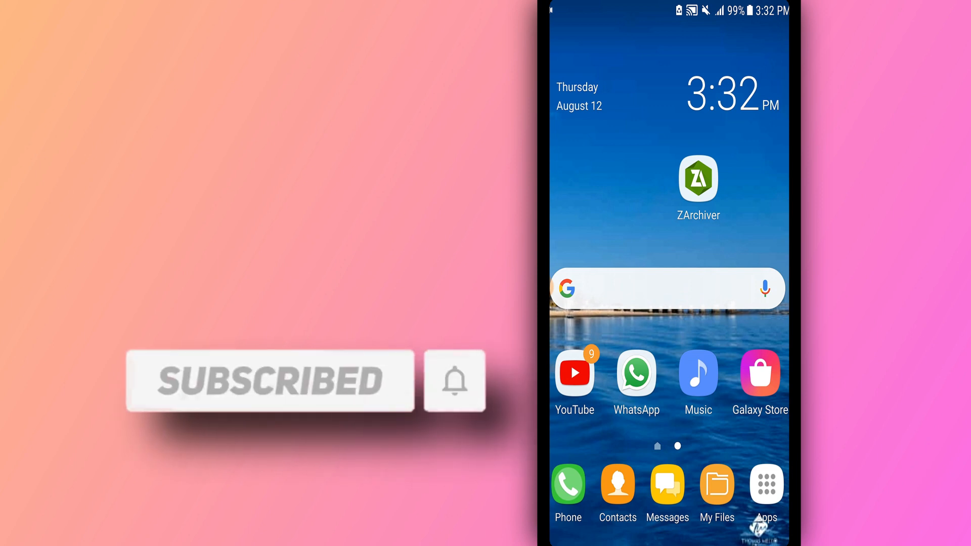
left_click(766, 485)
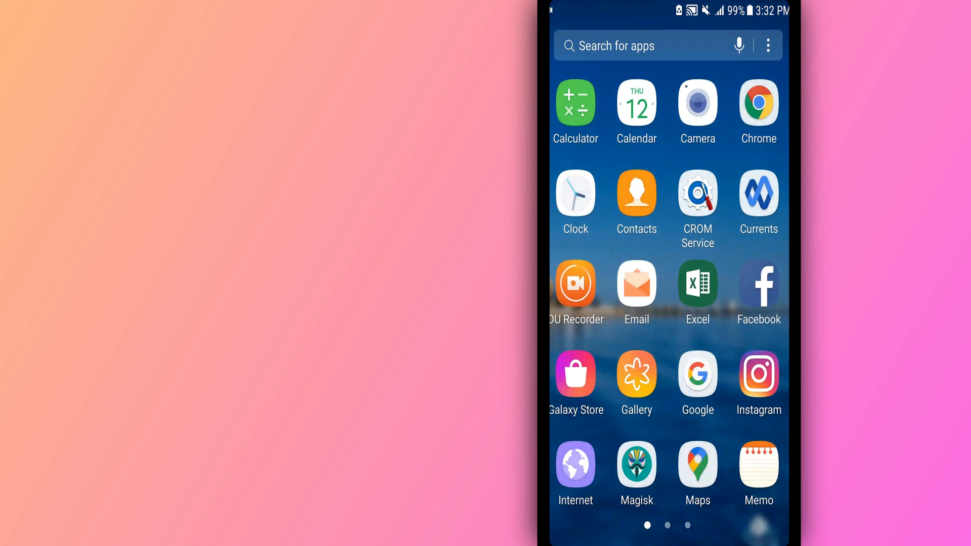
scroll("left", 3)
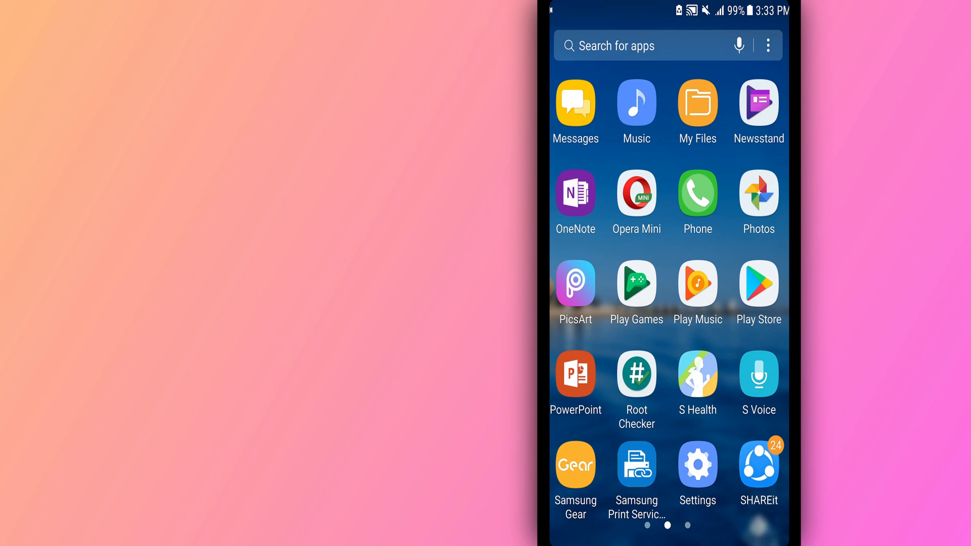
- Launch Settings from the app drawer to reach the Developer options entry
left_click(698, 469)
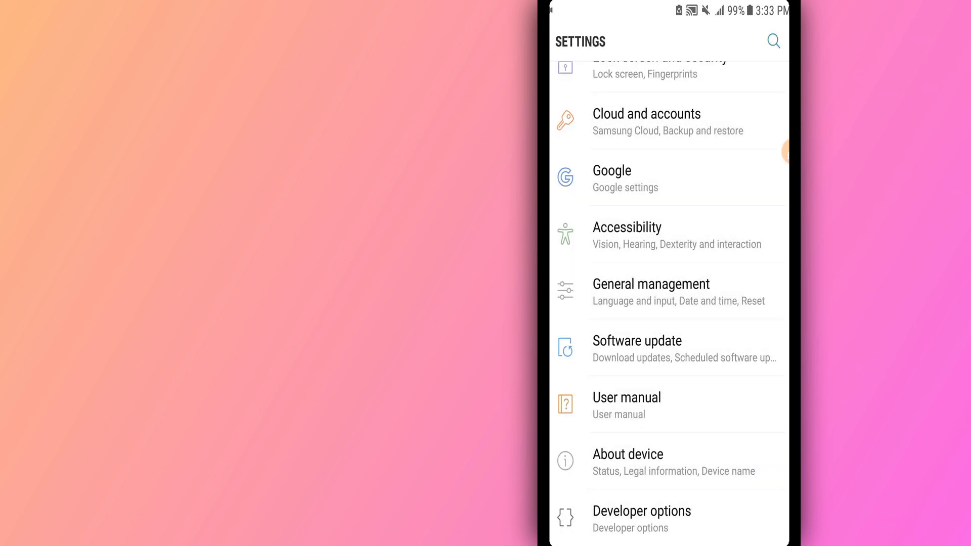
- Open Developer options and scroll down to the Turn on 4x MSAA setting
left_click(642, 519)
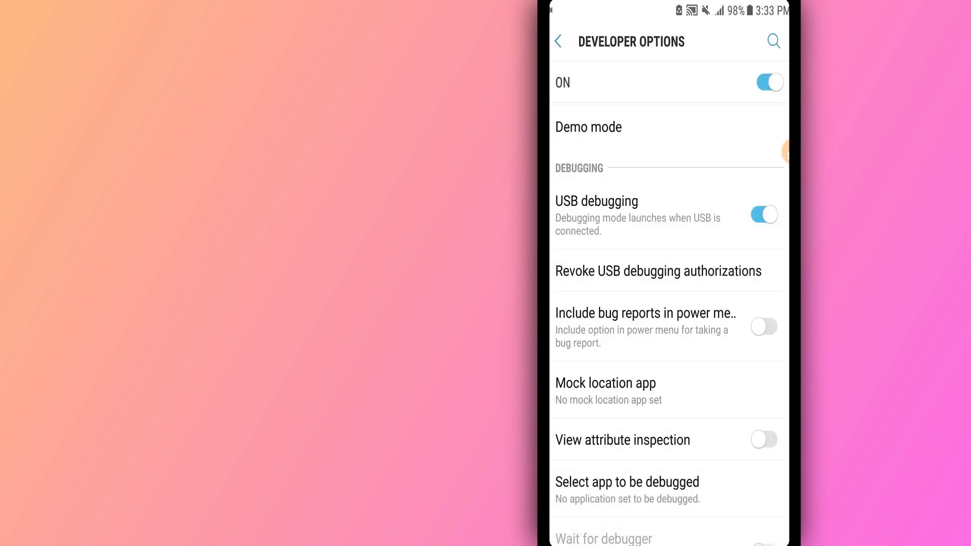
scroll("down", 3)
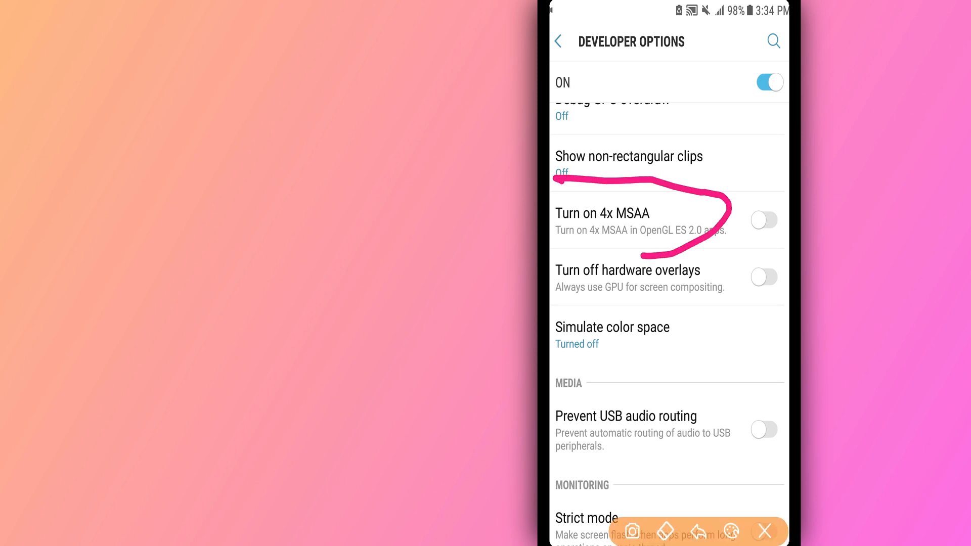